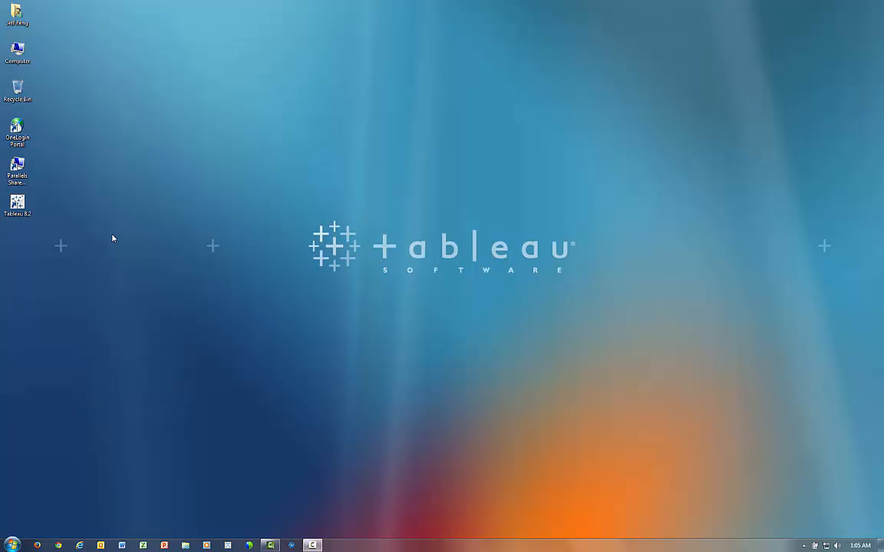
Launch Tableau Desktop from the desktop shortcut to reach its start page.
left_click(16, 206)
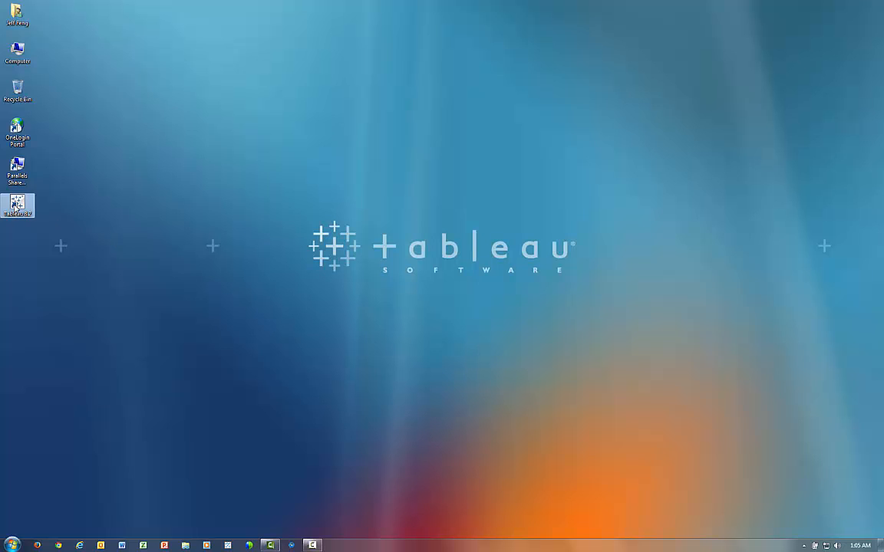
double_click(17, 205)
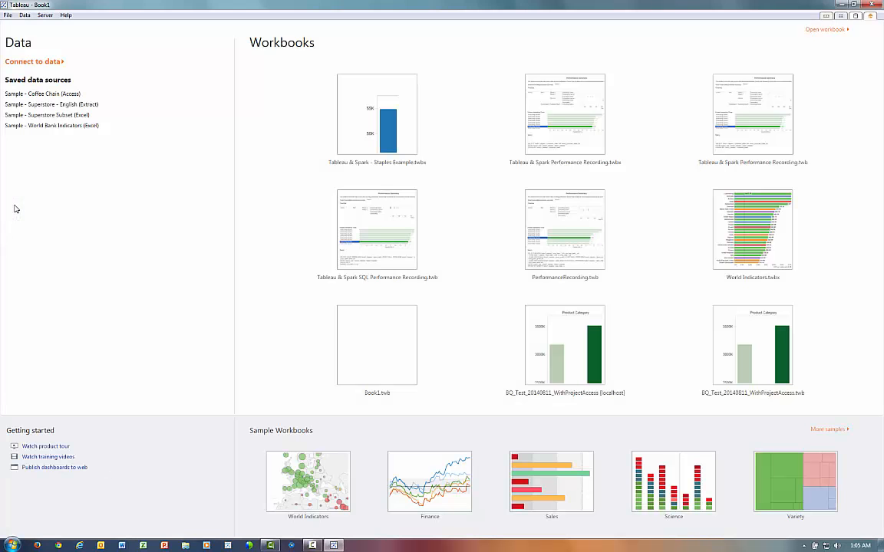
mouse_move(24, 70)
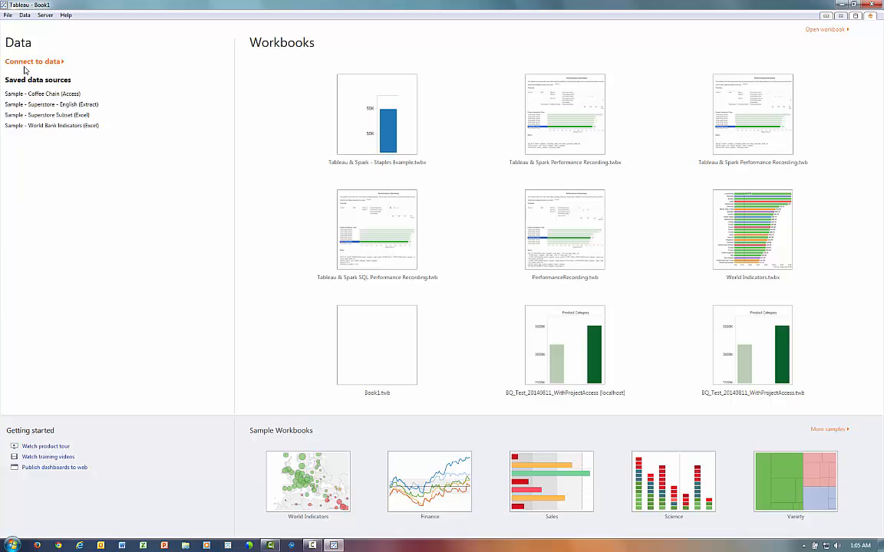
Show the Connect pane listing file and server data connection types.
left_click(32, 61)
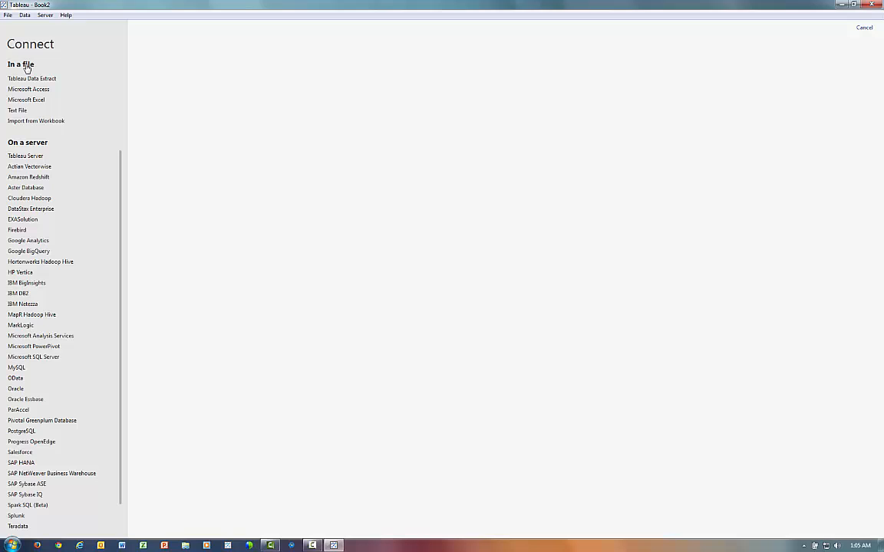
mouse_move(52, 165)
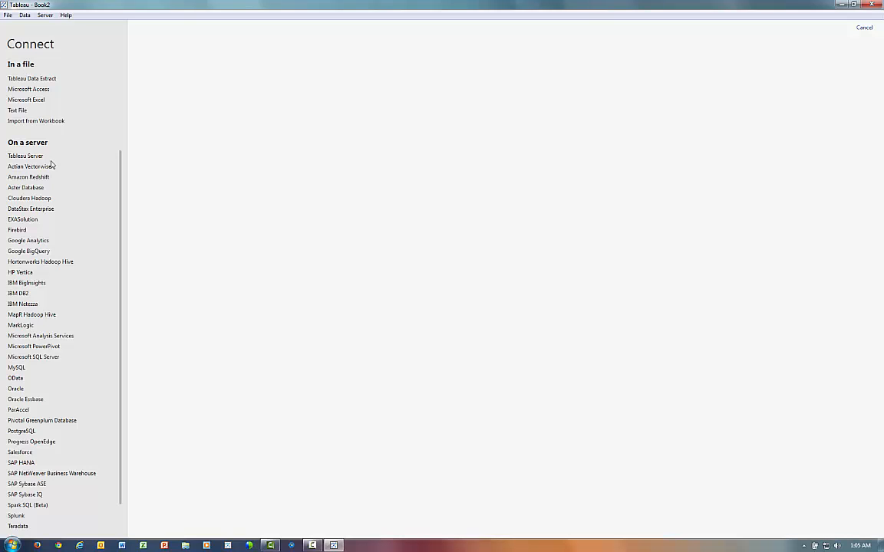
mouse_move(37, 476)
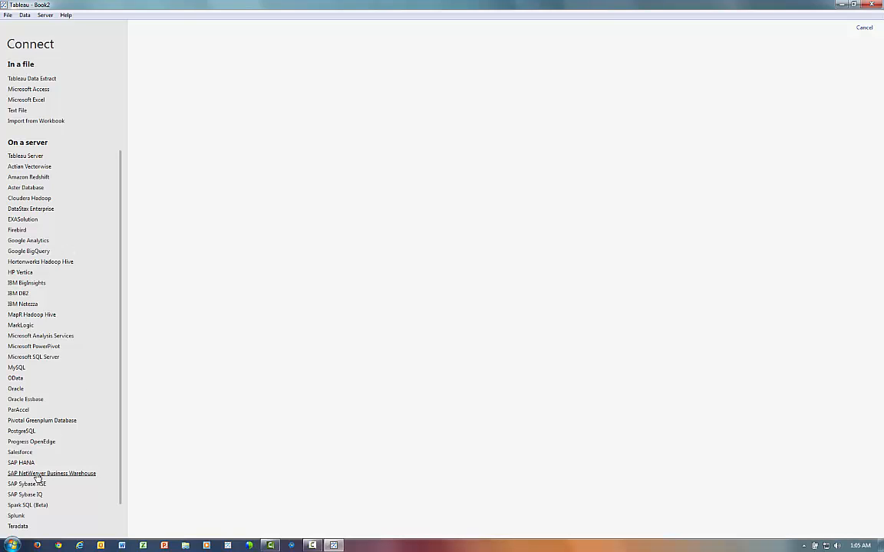
Connect to Spark SQL server sparksql1.test.tsi.lan on port 10001 with User Name authentication.
left_click(28, 504)
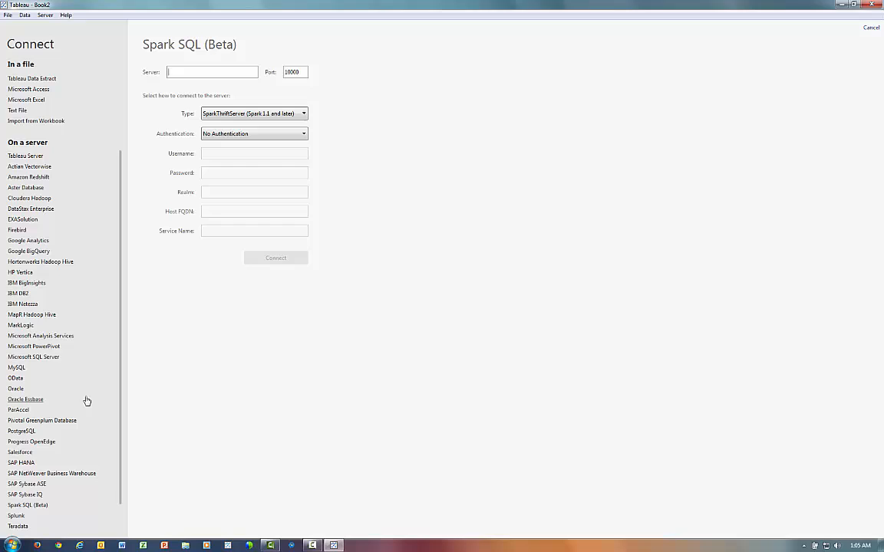
type("sparksql1.test.tsi.lan")
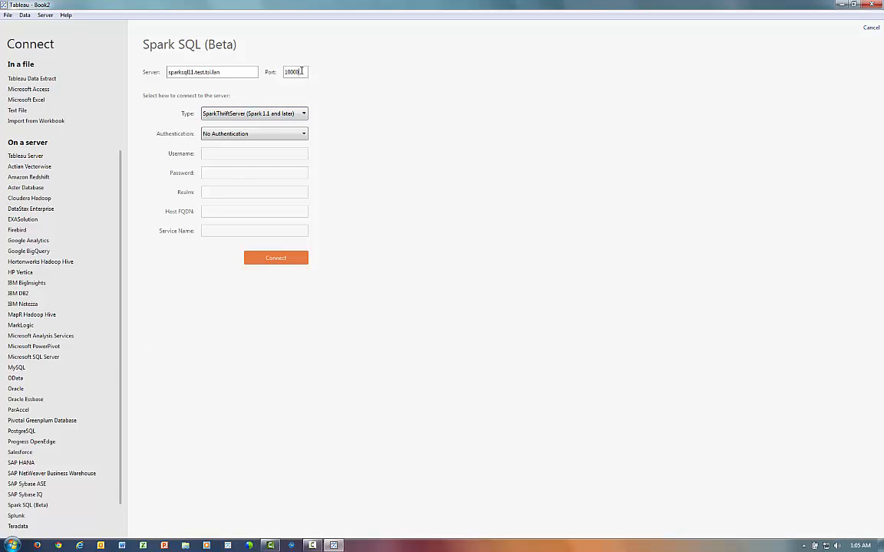
key("Backspace")
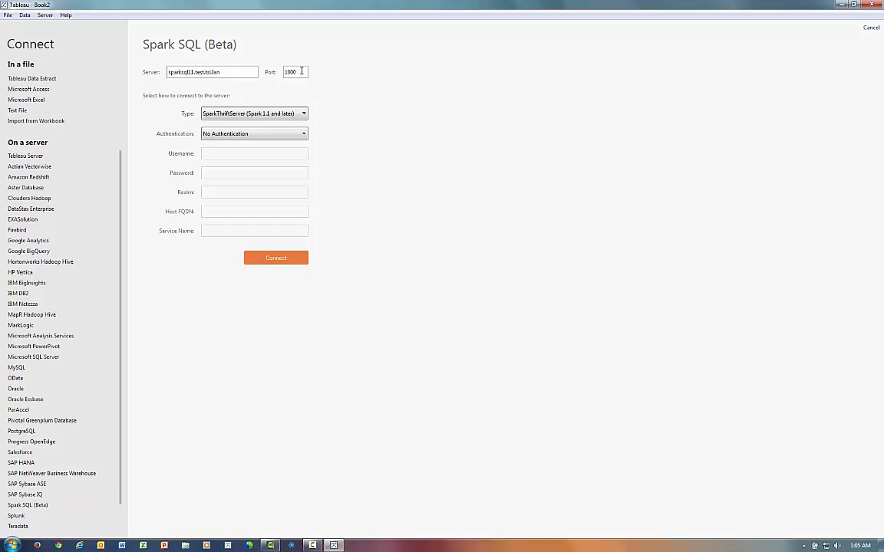
type("1")
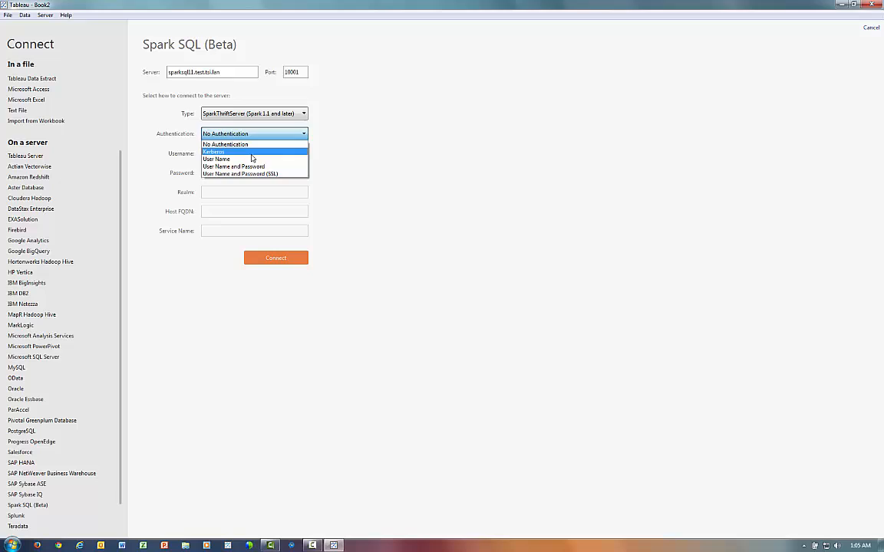
left_click(217, 160)
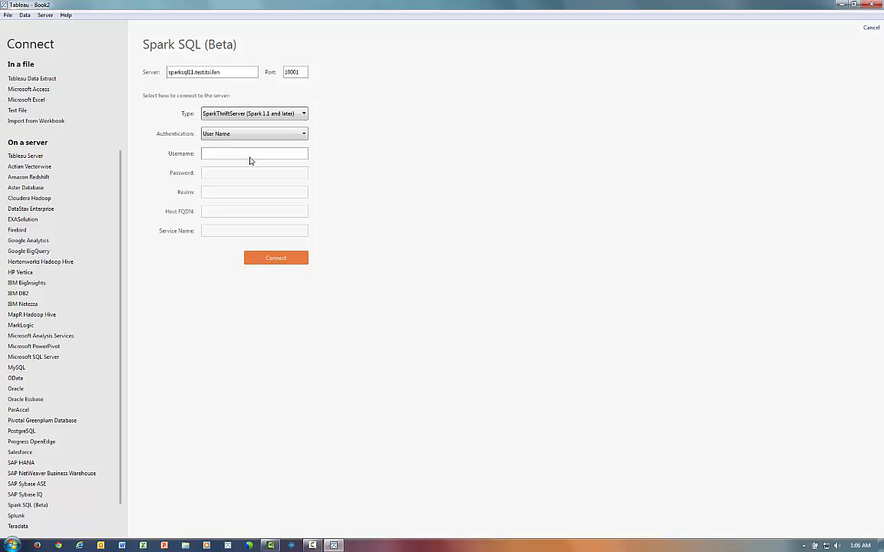
mouse_move(276, 258)
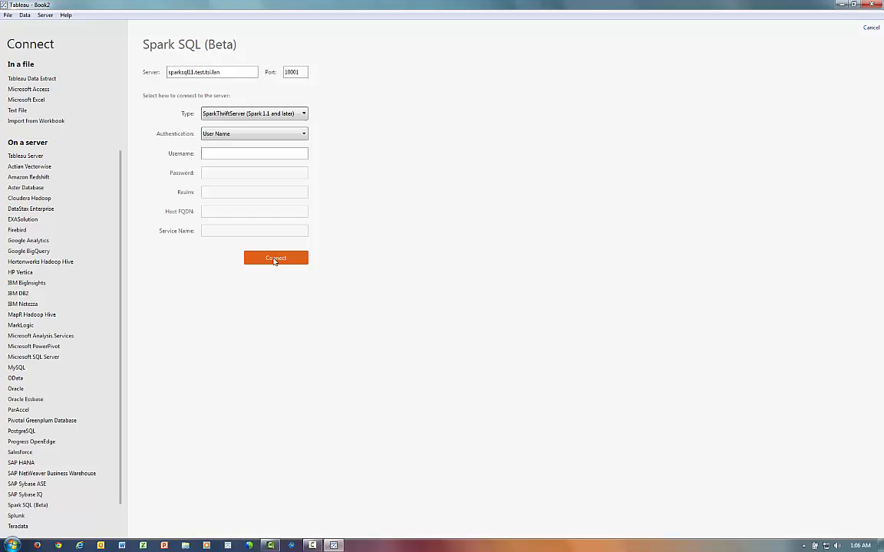
left_click(277, 258)
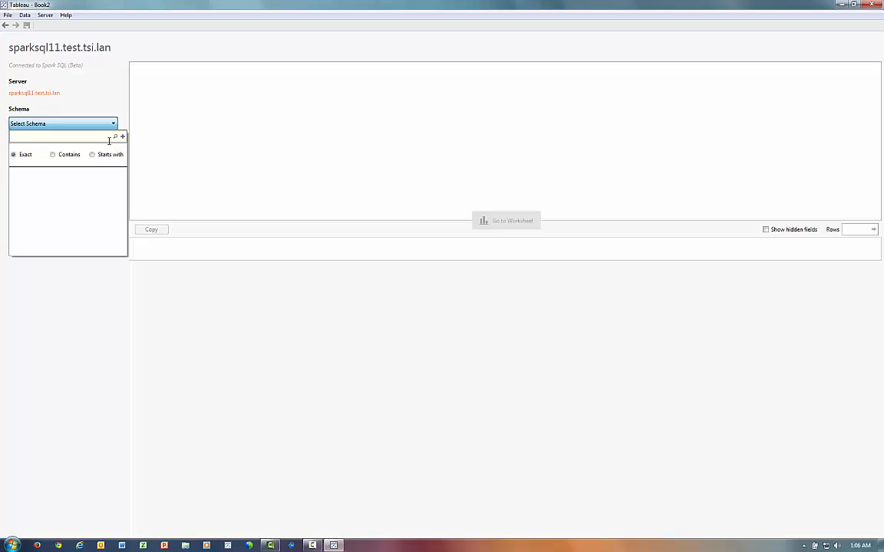
Choose the default schema and list all of its tables.
left_click(116, 137)
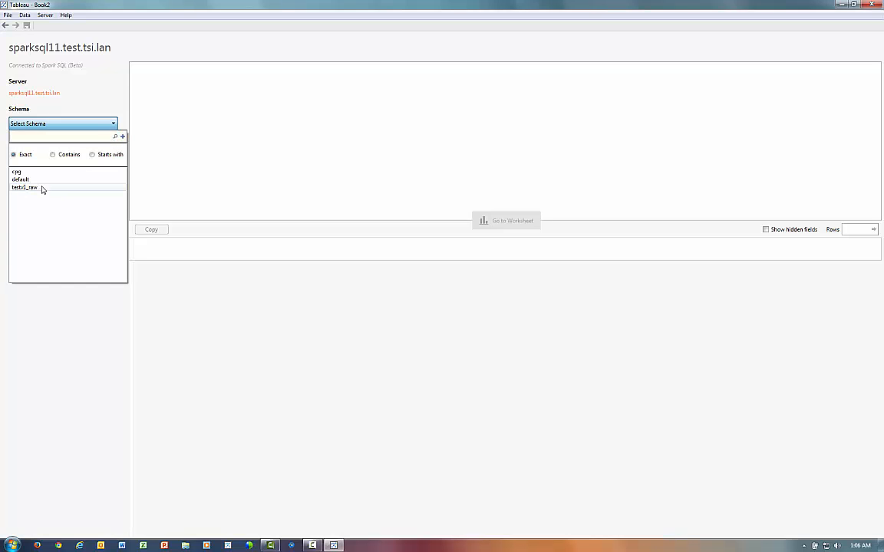
left_click(20, 178)
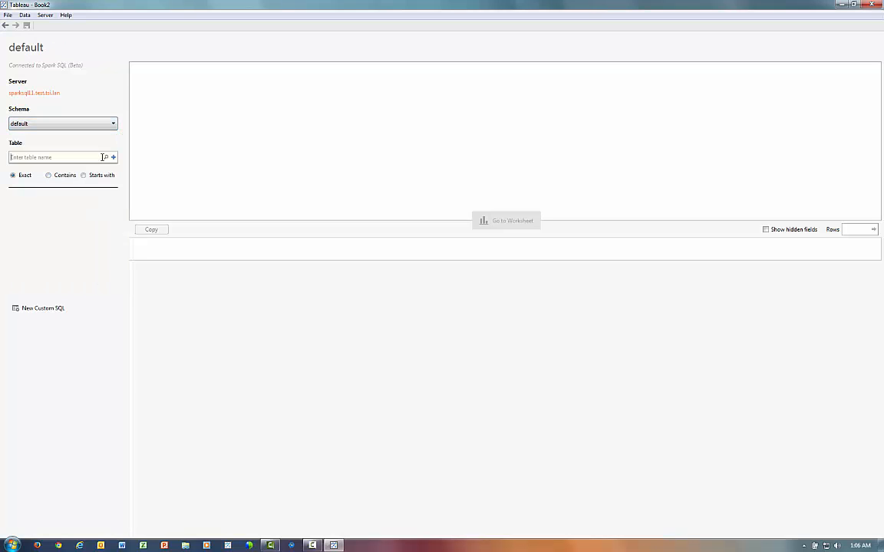
left_click(106, 156)
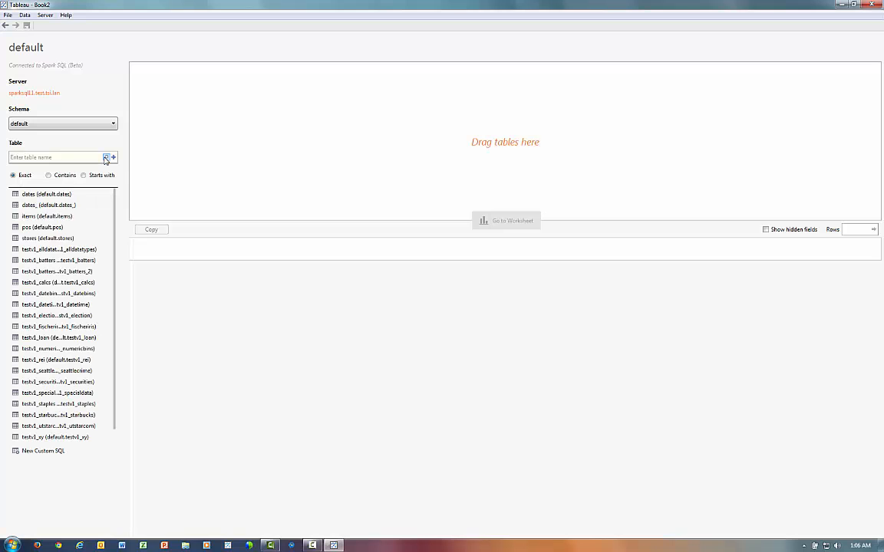
mouse_move(106, 157)
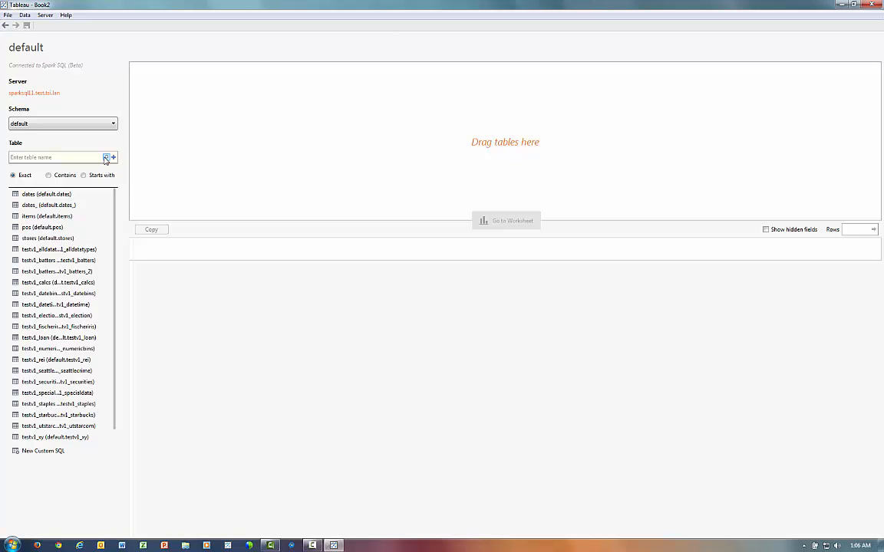
mouse_move(43, 451)
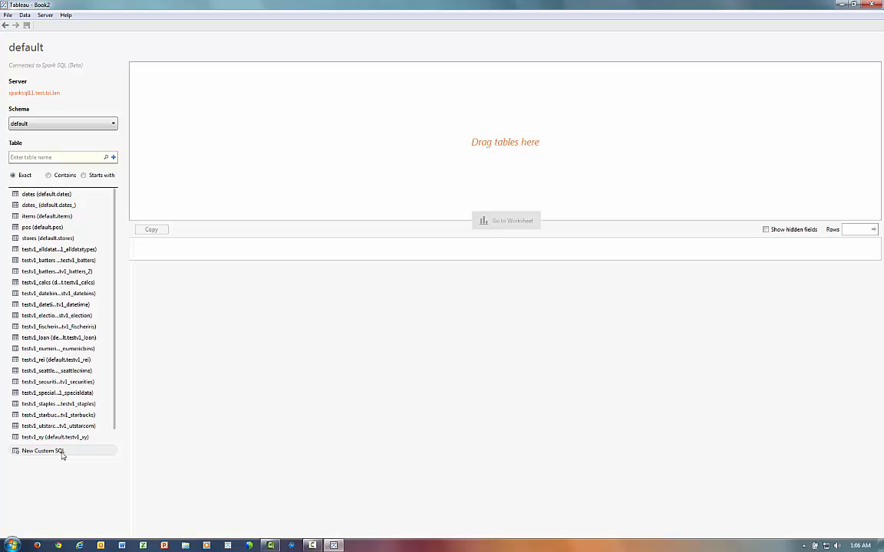
mouse_move(63, 451)
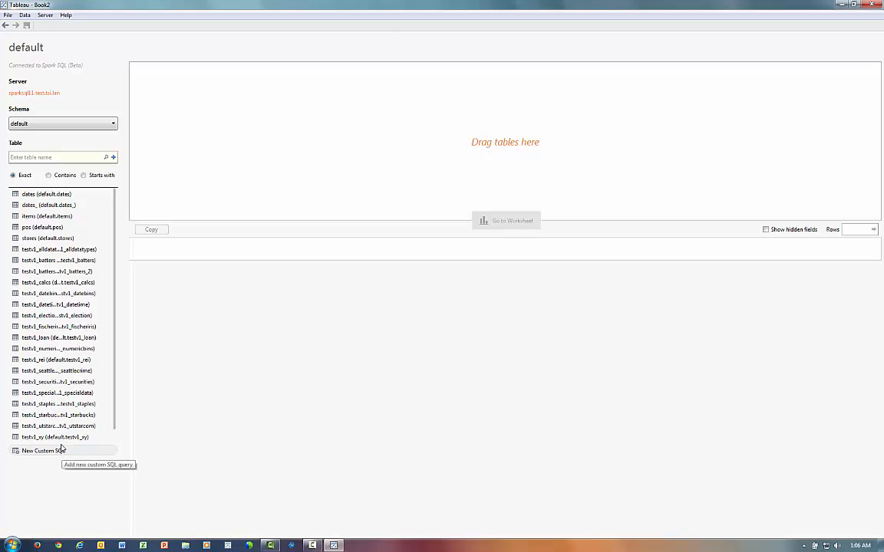
mouse_move(76, 415)
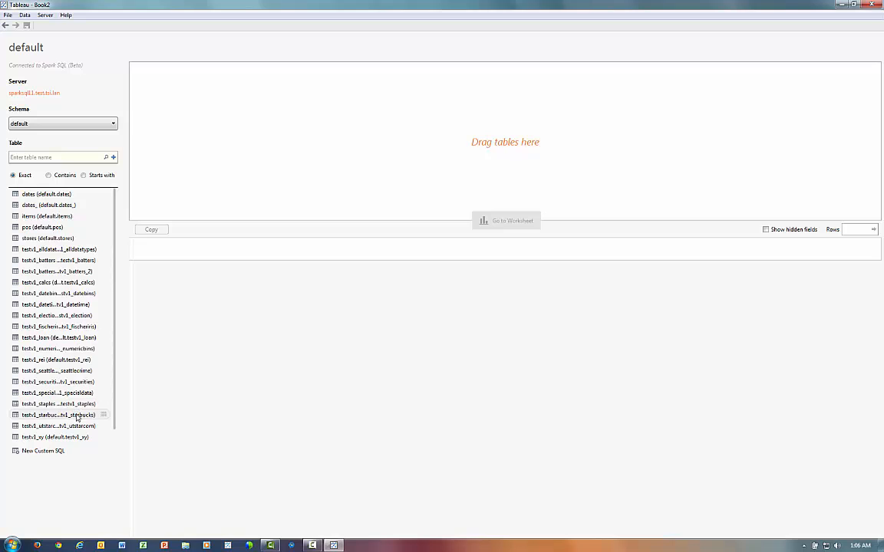
mouse_move(58, 414)
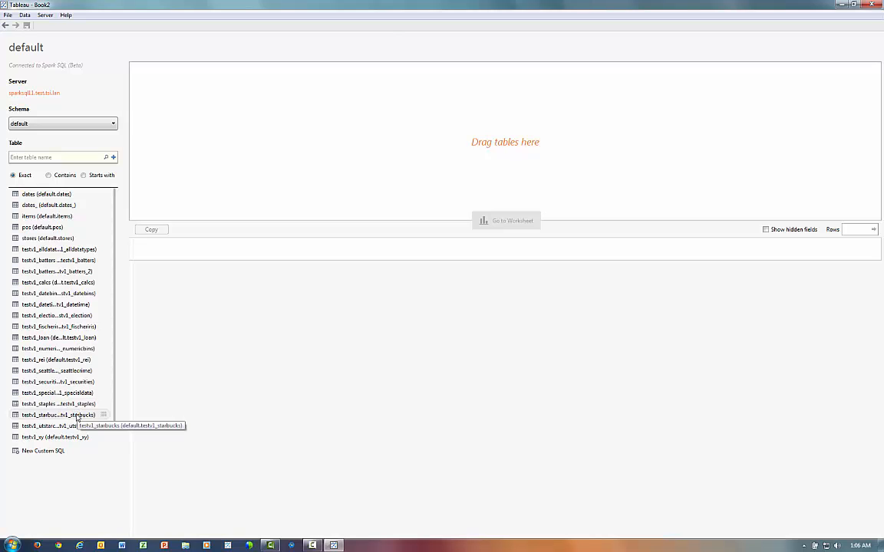
Add the testv1_starbucks table to the data source canvas.
left_click_drag(59, 414, 329, 166)
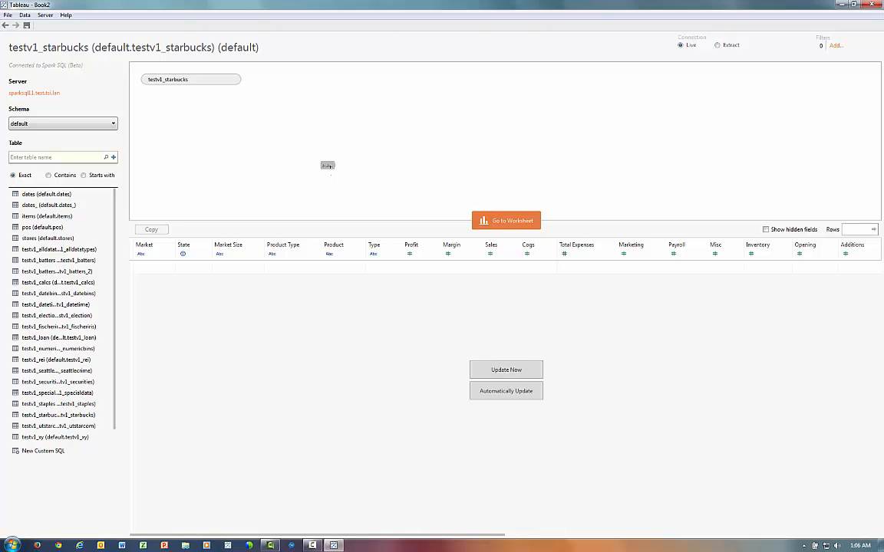
mouse_move(506, 369)
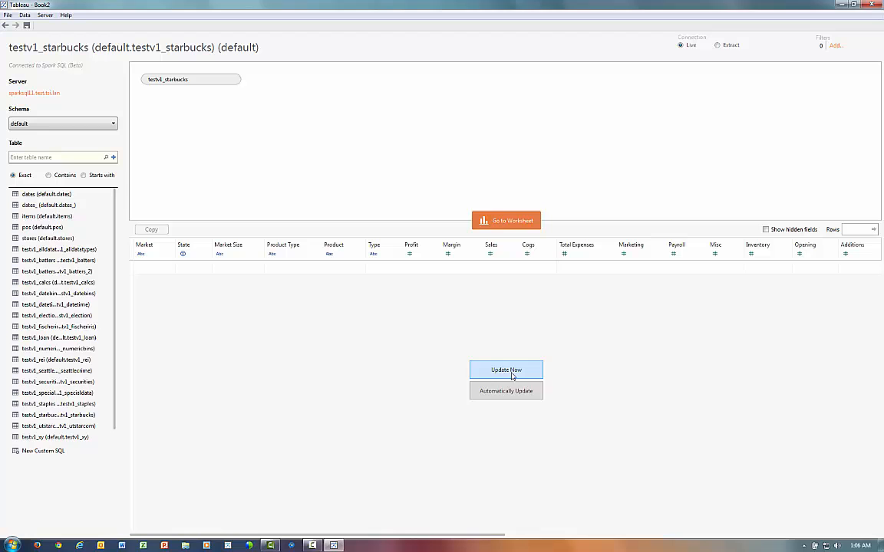
Load the starbucks table's preview rows and move on to Sheet 1.
left_click(507, 370)
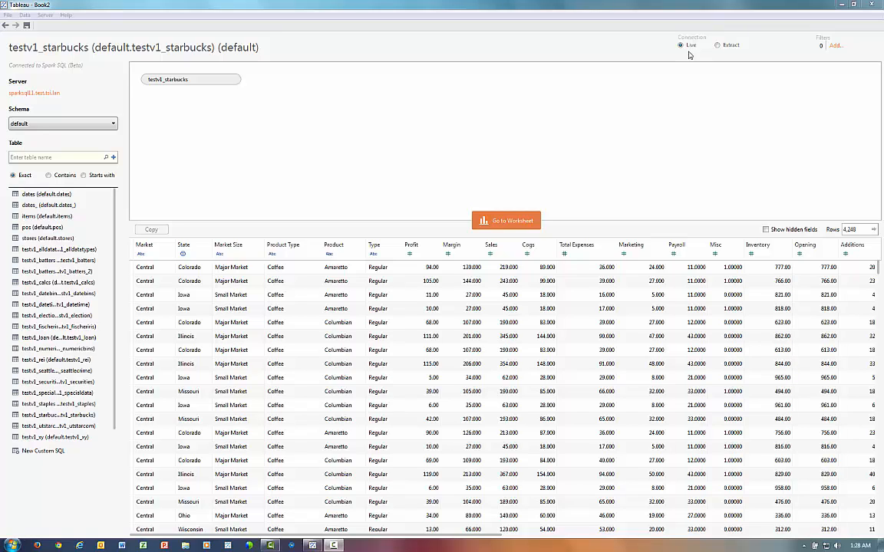
mouse_move(719, 57)
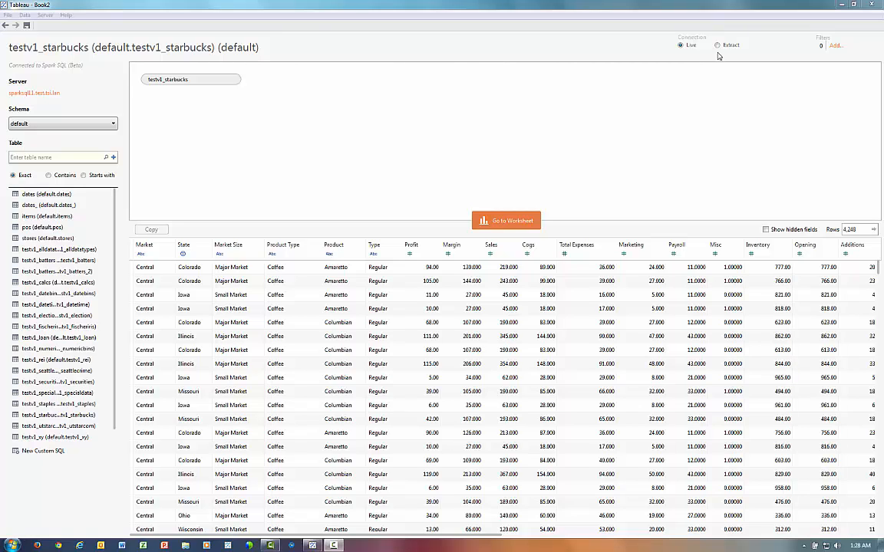
mouse_move(687, 52)
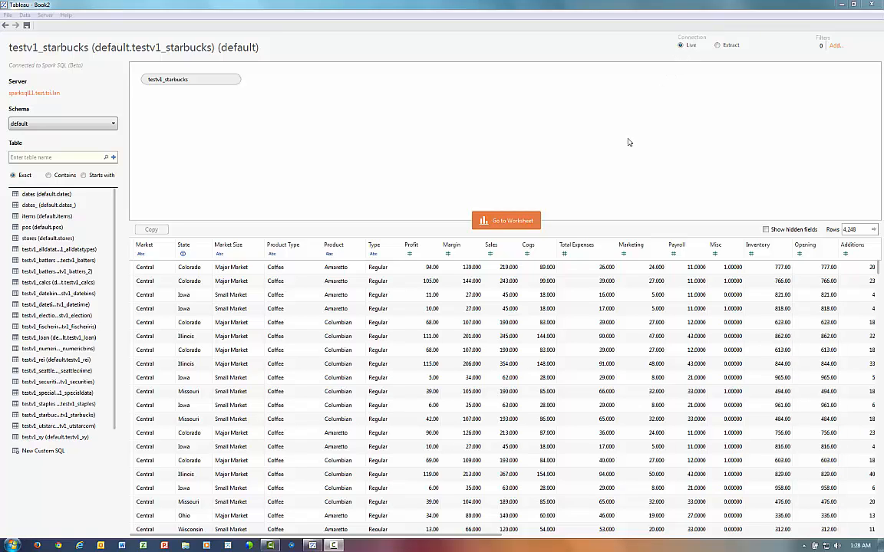
left_click(506, 221)
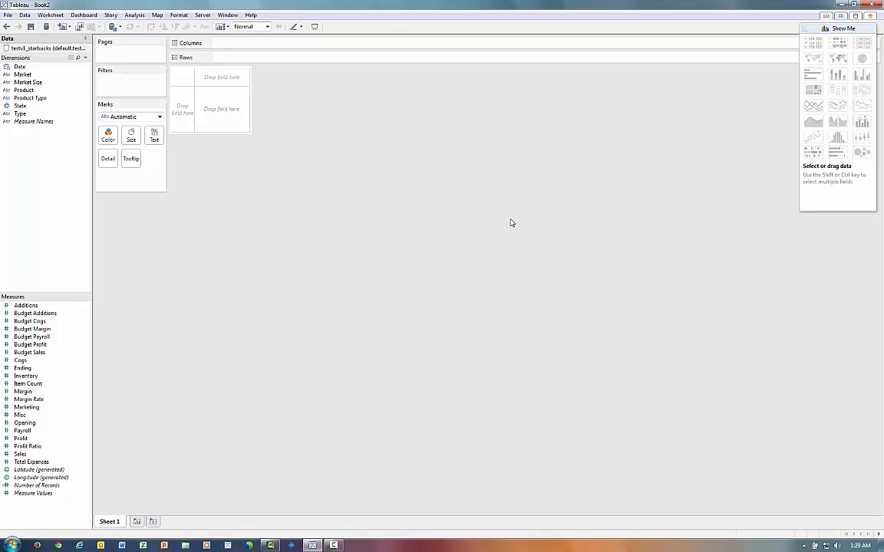
mouse_move(304, 330)
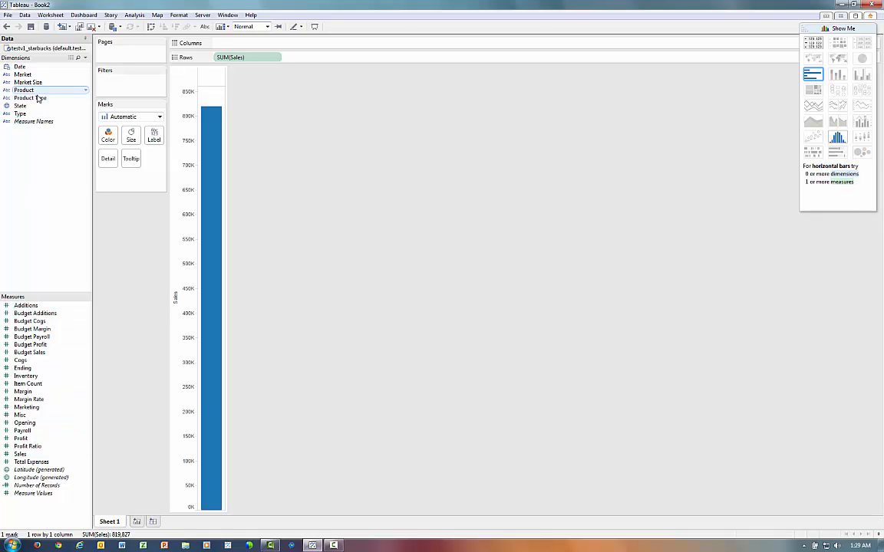
Break the Sales bars down by Product Type and then by individual Product.
left_click_drag(31, 98, 245, 43)
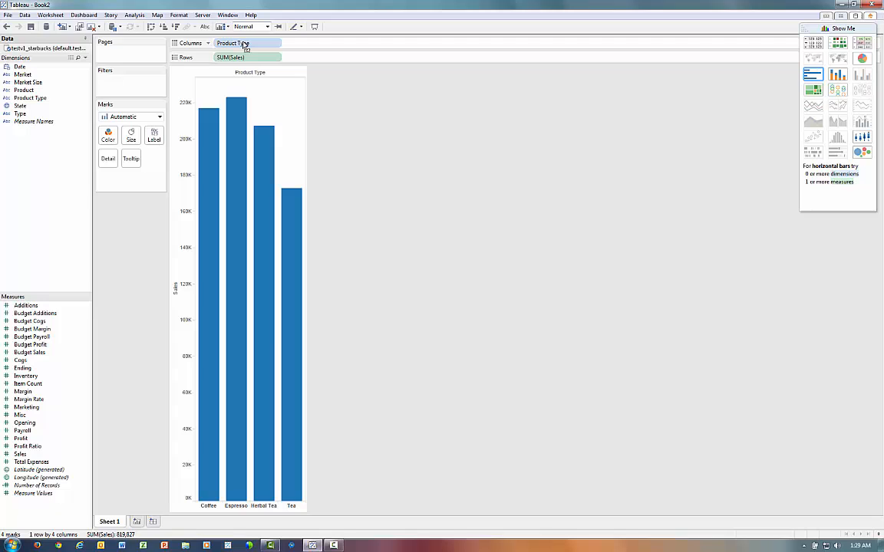
mouse_move(23, 89)
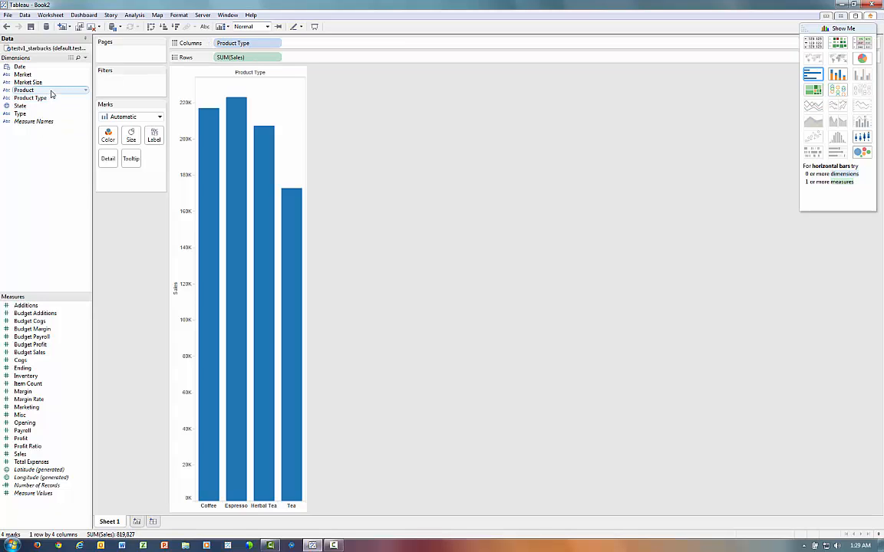
left_click_drag(24, 89, 315, 43)
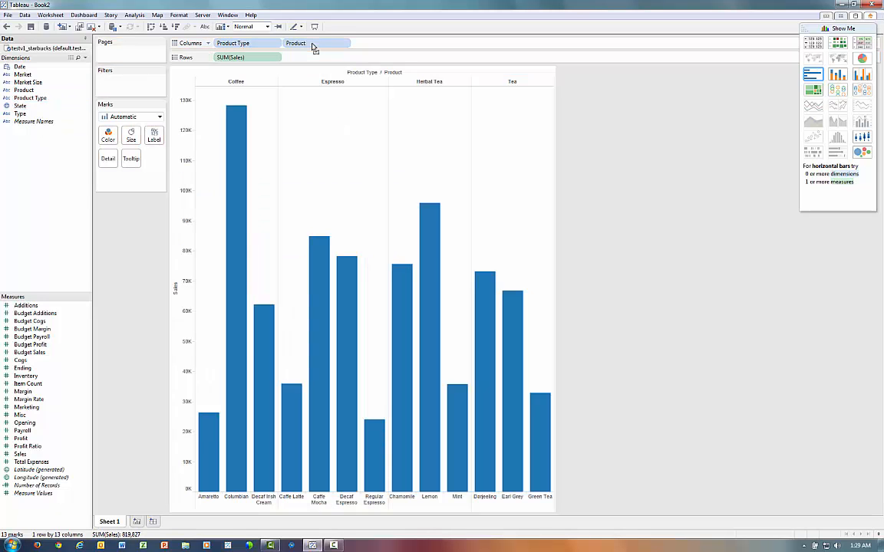
mouse_move(174, 279)
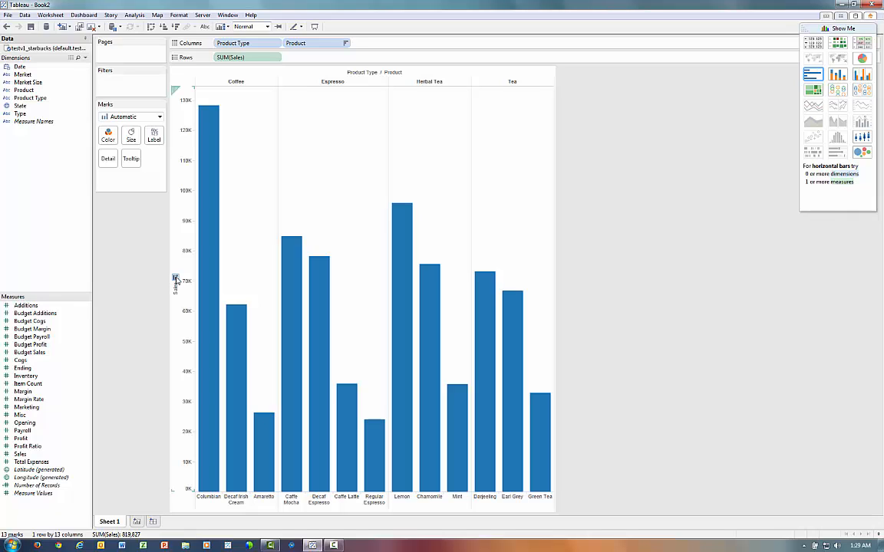
mouse_move(147, 332)
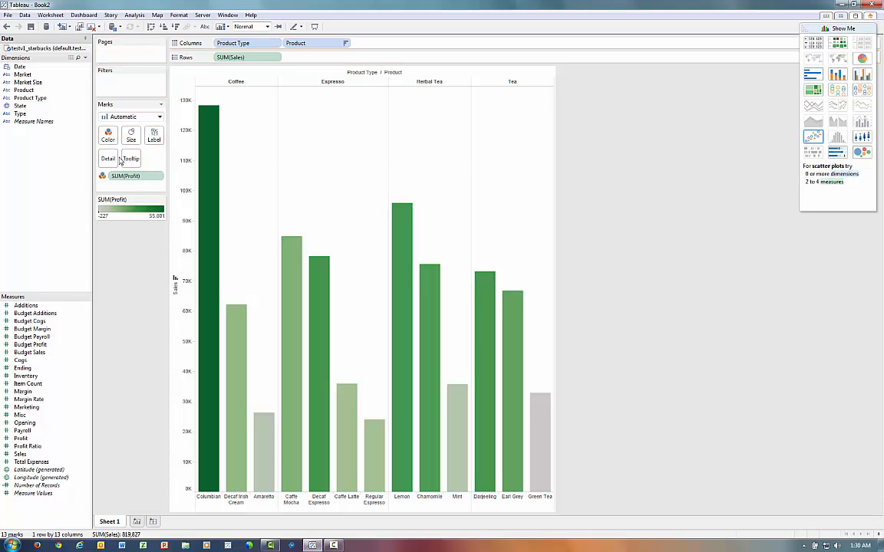
left_click(209, 307)
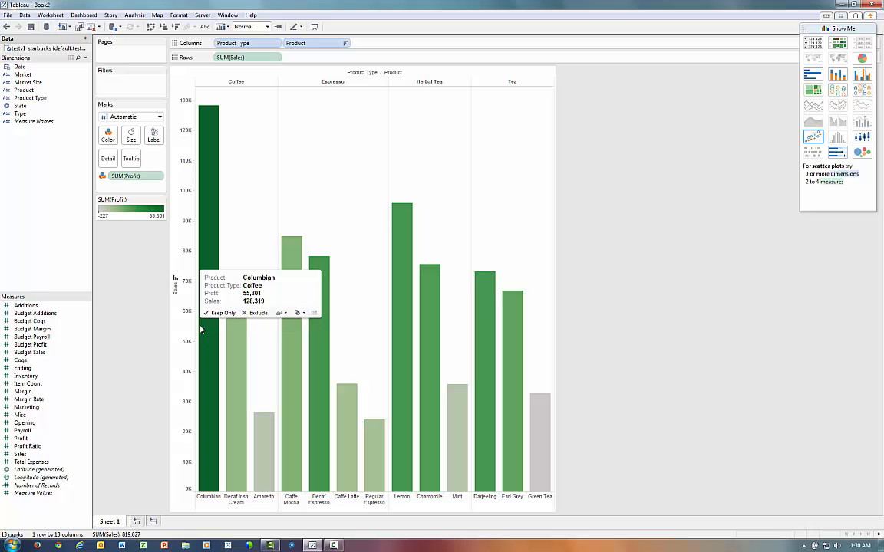
mouse_move(148, 325)
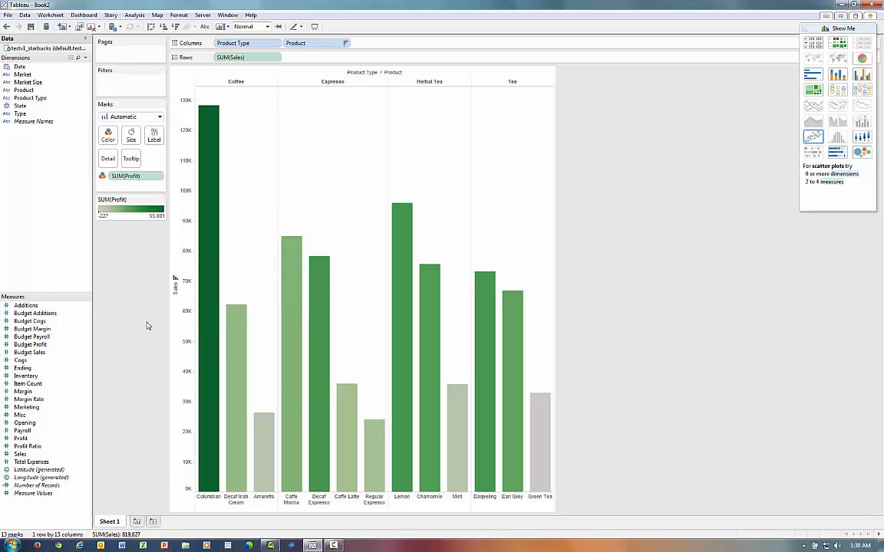
mouse_move(133, 313)
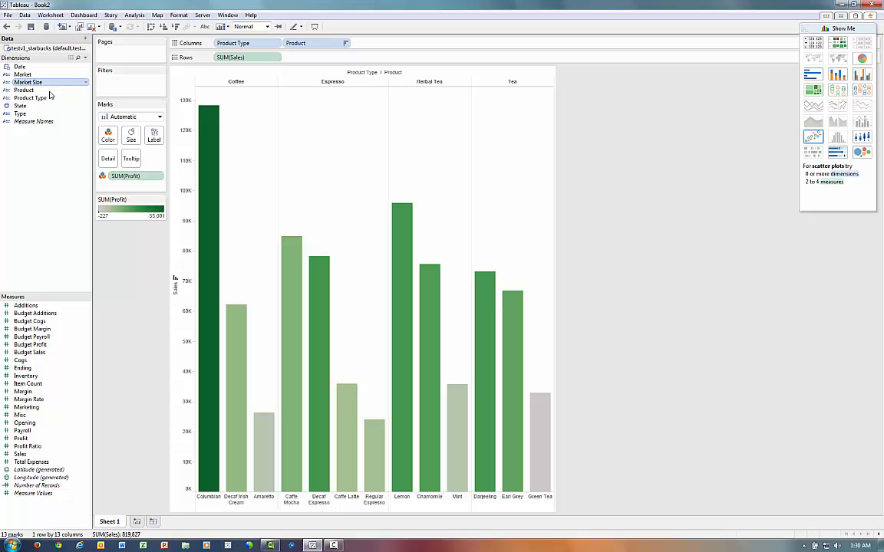
Split the chart into Market Size rows and check the small-market Green Tea bar's details.
left_click_drag(28, 83, 215, 57)
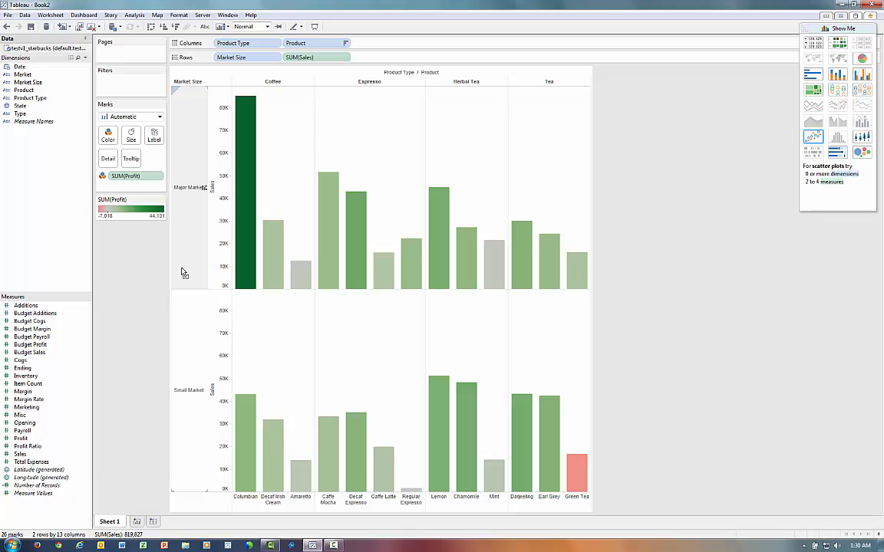
mouse_move(389, 436)
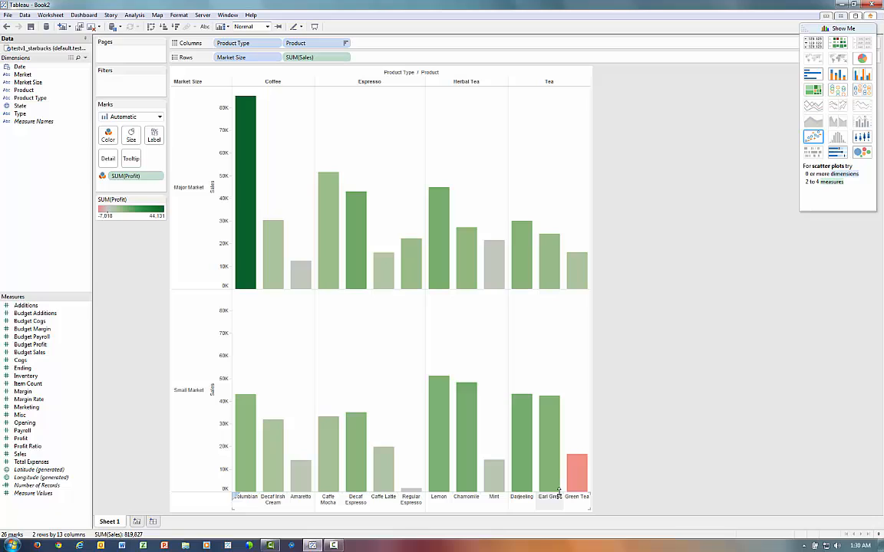
left_click(577, 472)
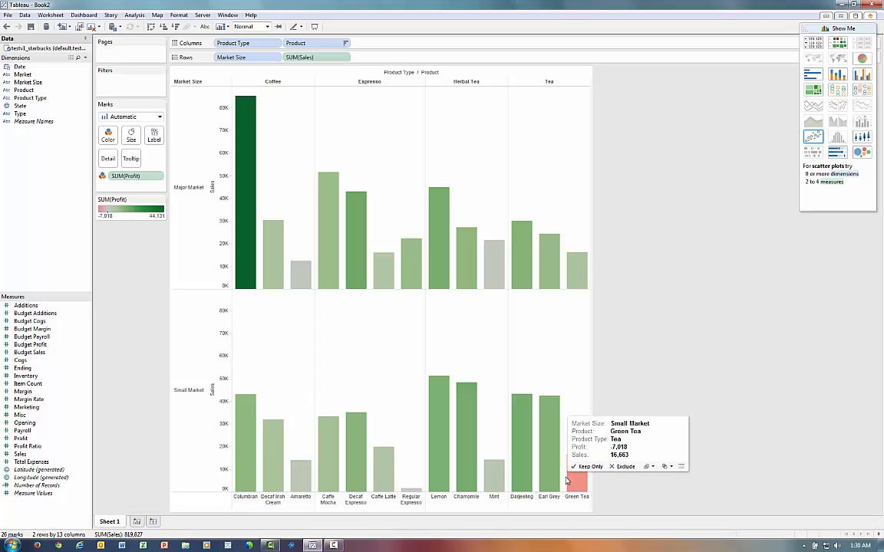